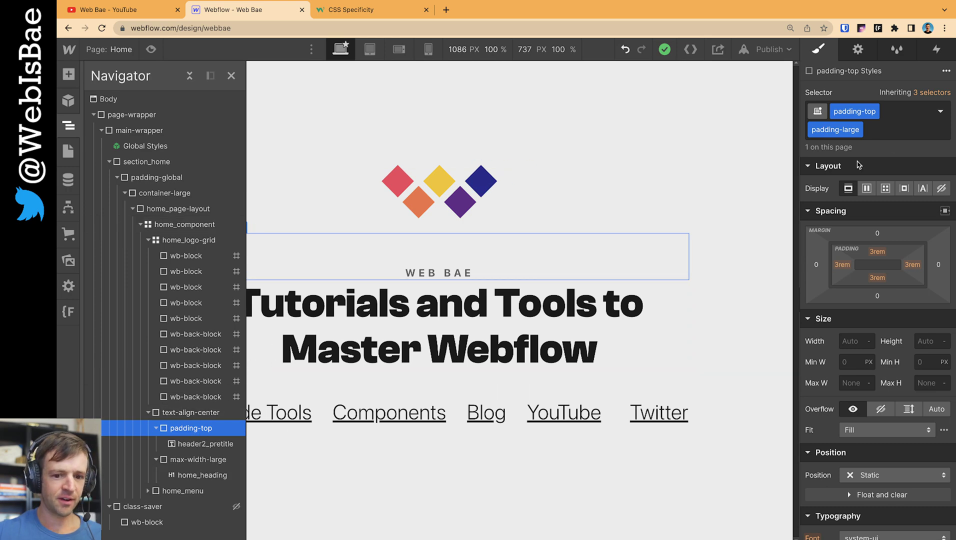
- Launch Finsweet's CSS Styles Reorder candy, then bring up the W3Schools CSS specificity reference
left_click(880, 130)
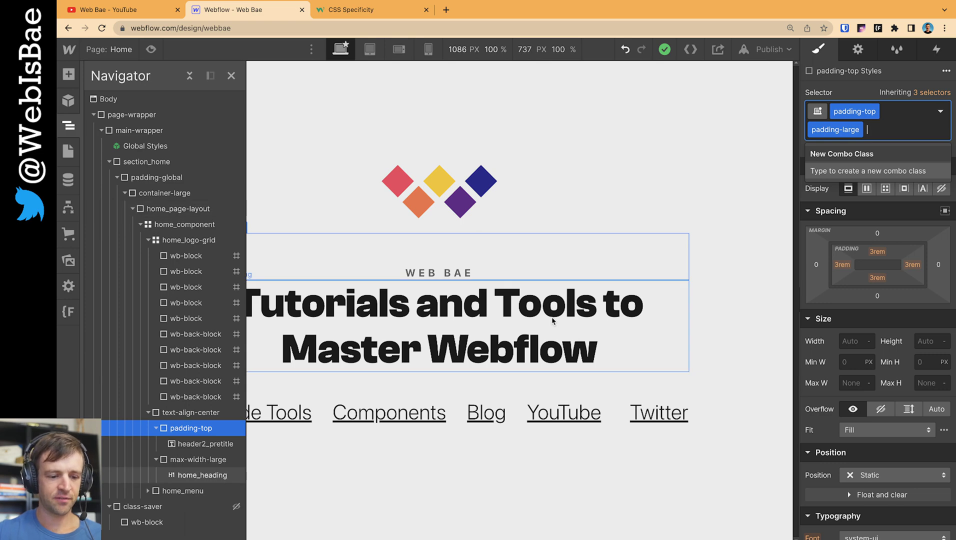
mouse_move(542, 327)
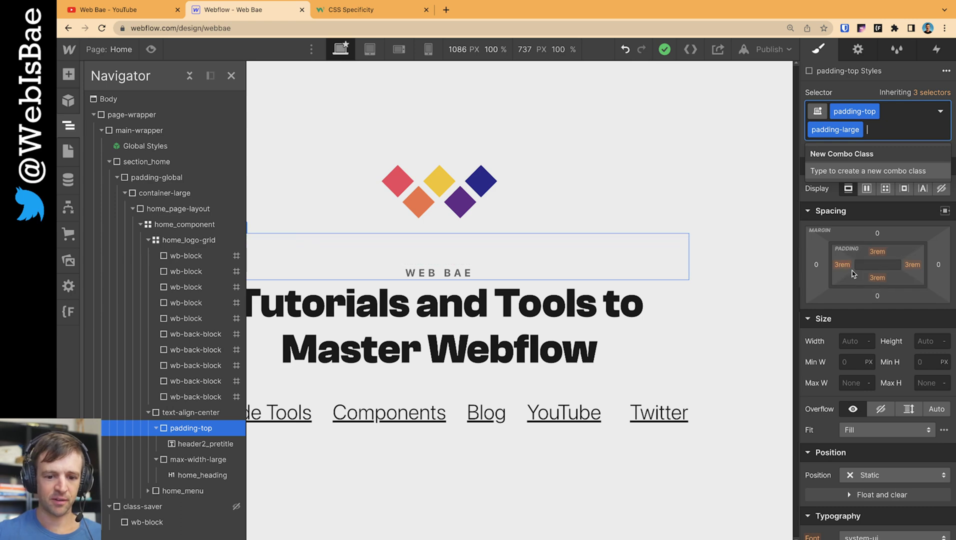
mouse_move(446, 254)
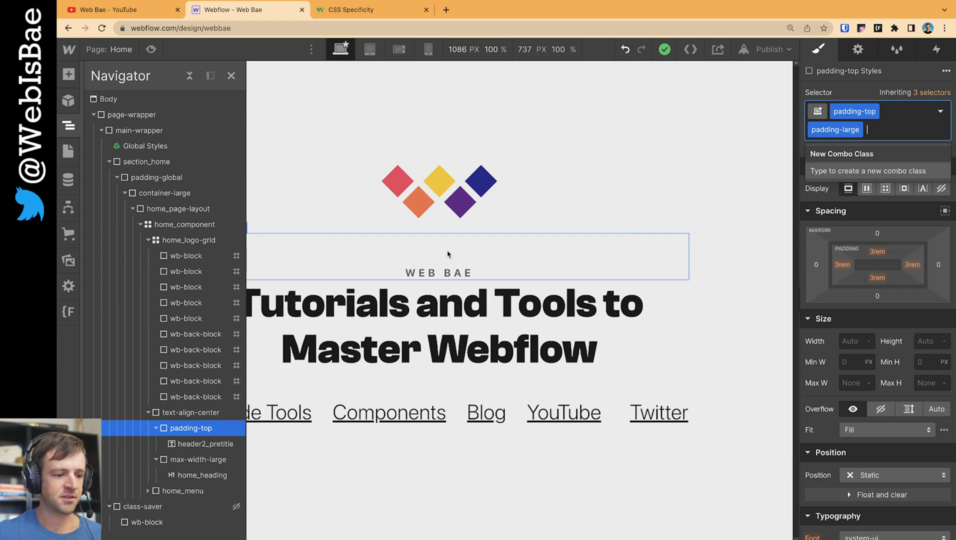
mouse_move(78, 312)
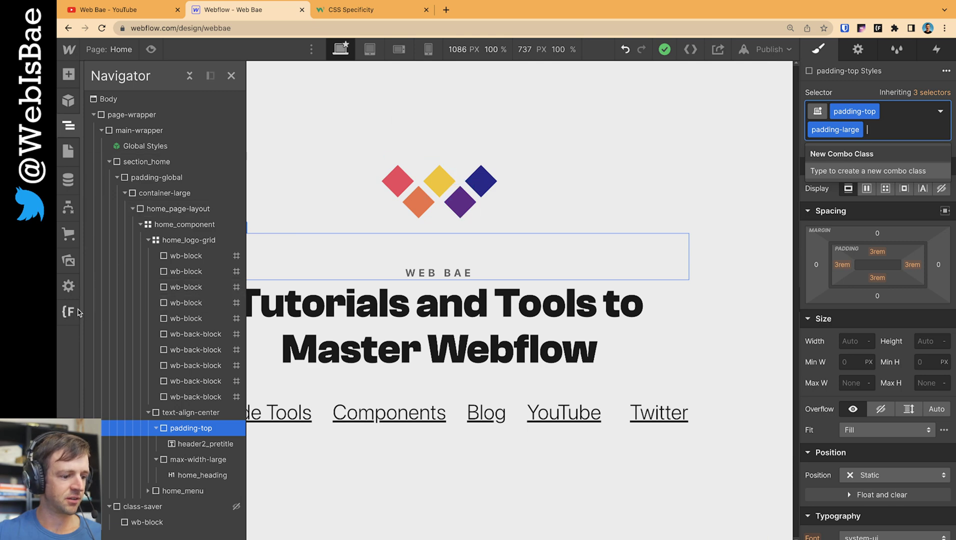
left_click(68, 311)
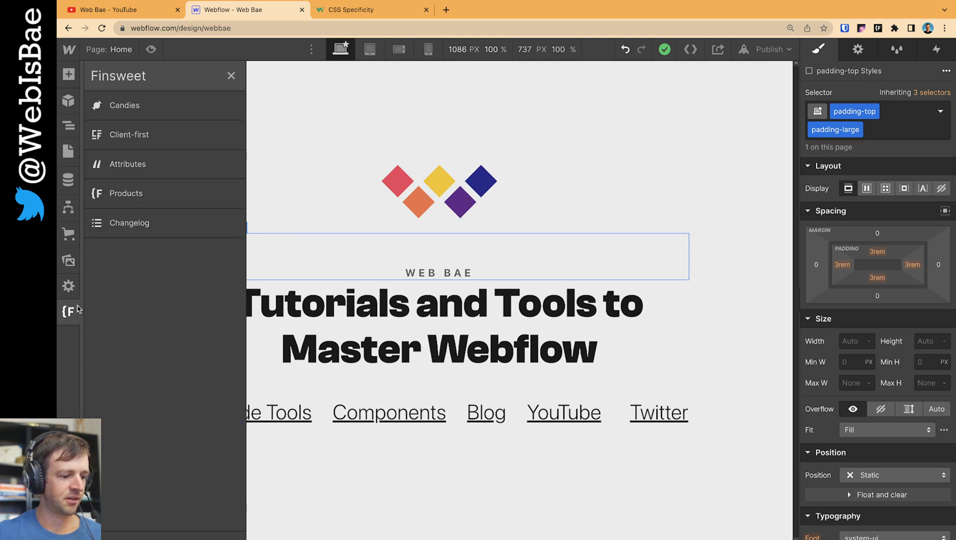
left_click(124, 105)
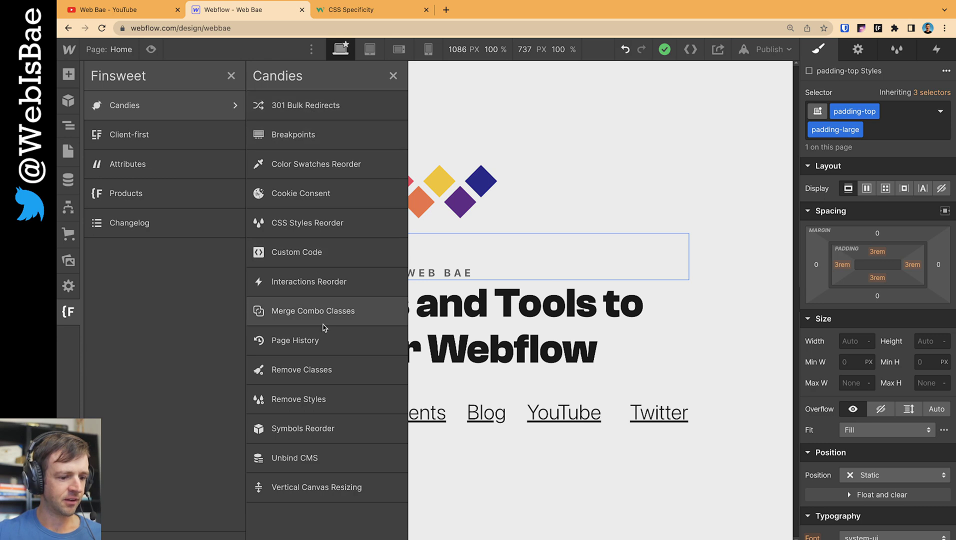
left_click(307, 223)
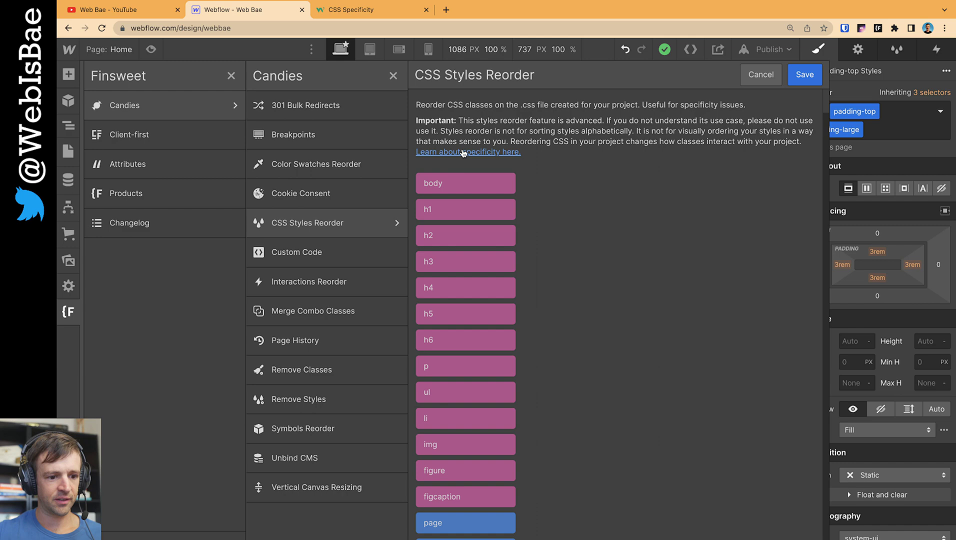
left_click(363, 10)
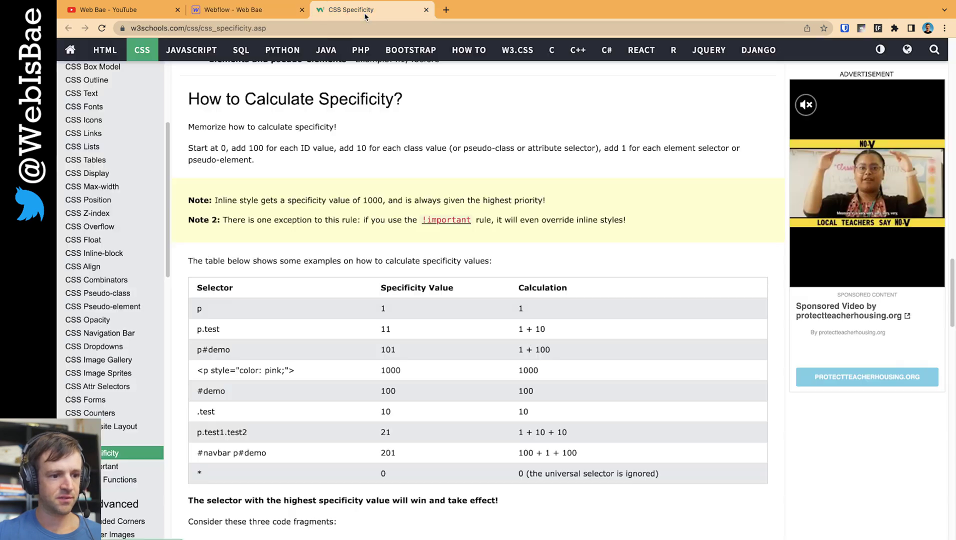
scroll("down", 3)
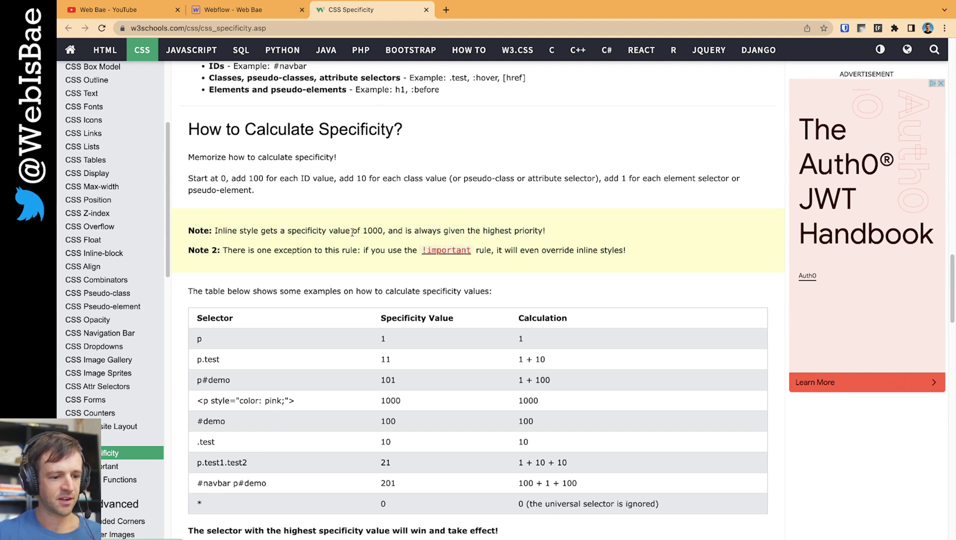
mouse_move(518, 248)
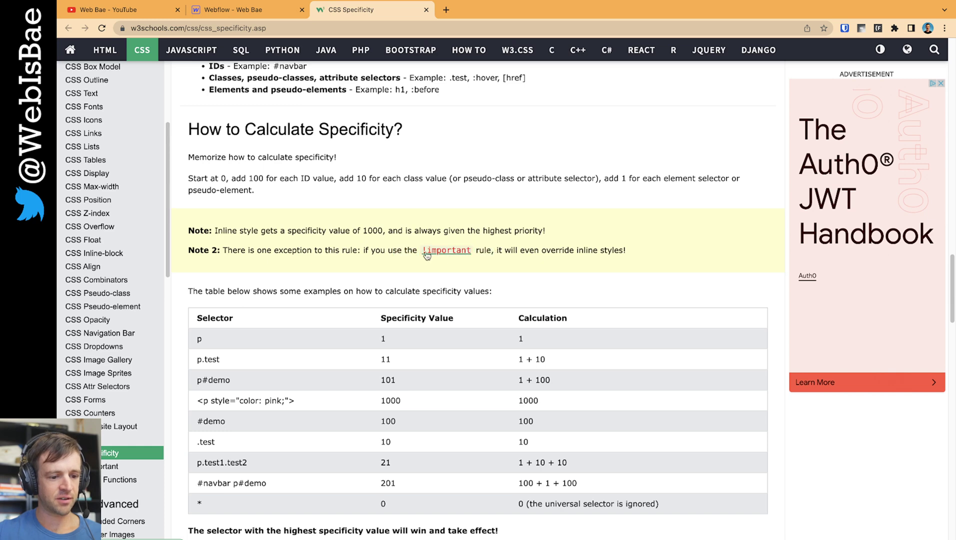
mouse_move(523, 263)
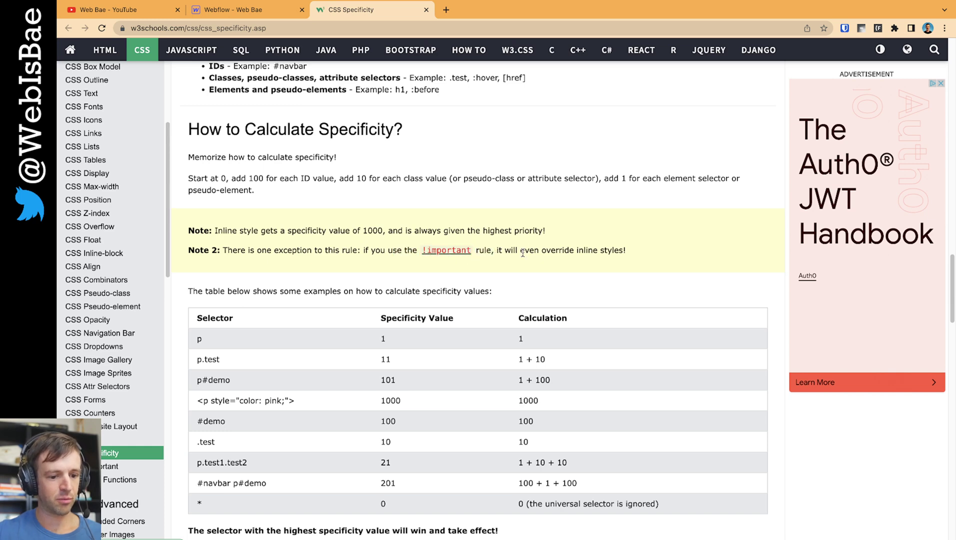
left_click(226, 10)
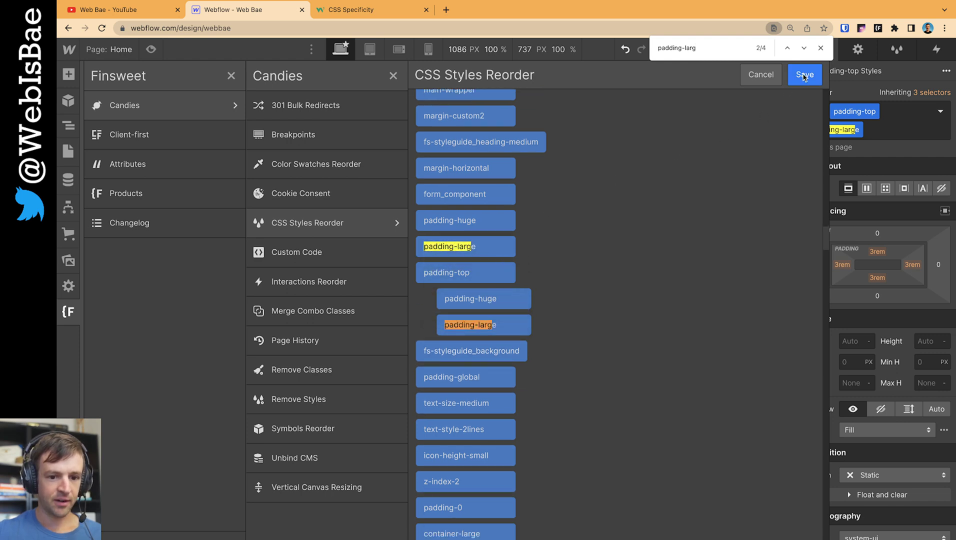
- Save the new class order with padding-large above padding-top
left_click(805, 74)
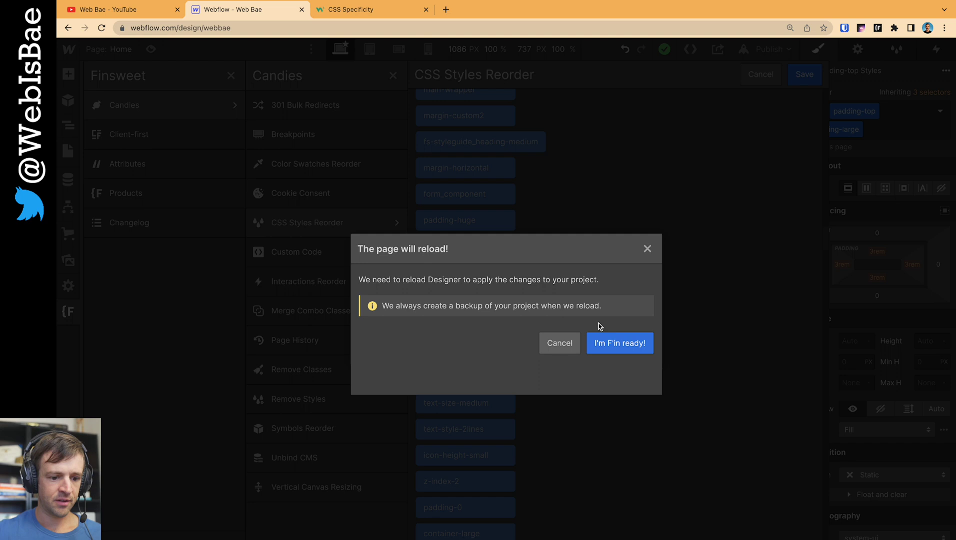
- Confirm "I'm F'in ready!" so the Designer reloads with the reordered styles
left_click(620, 343)
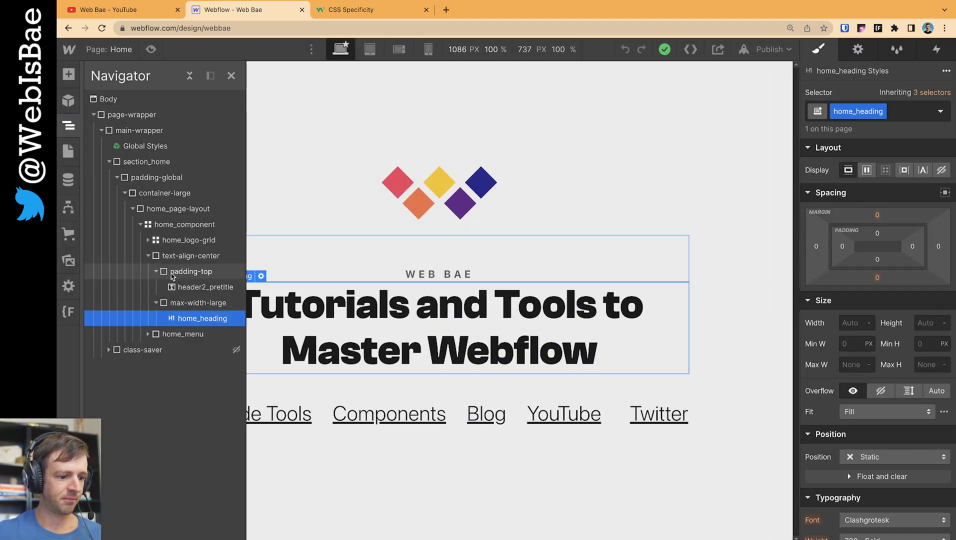
- Select padding-top in the Navigator to verify 3rem top padding and 0rem elsewhere
left_click(190, 271)
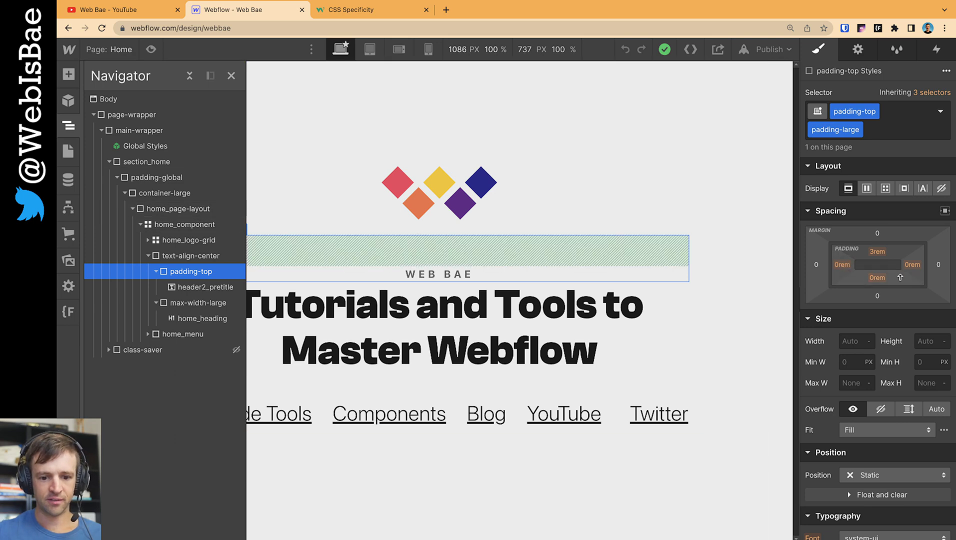